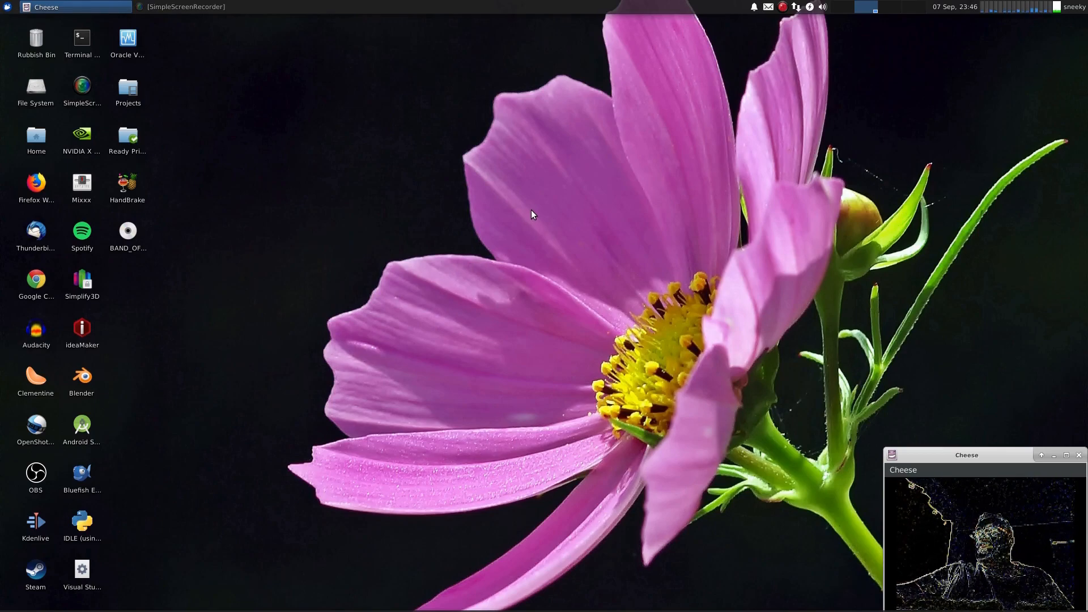
{"action": "mouse_move", "coordinate": [316, 554]}
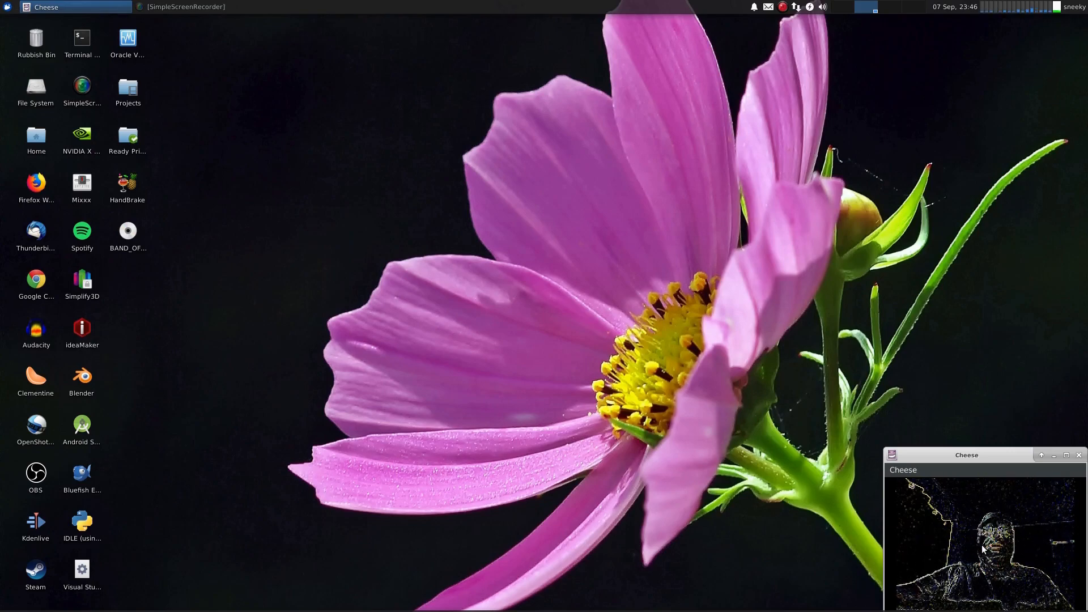
{"action": "mouse_move", "coordinate": [432, 346]}
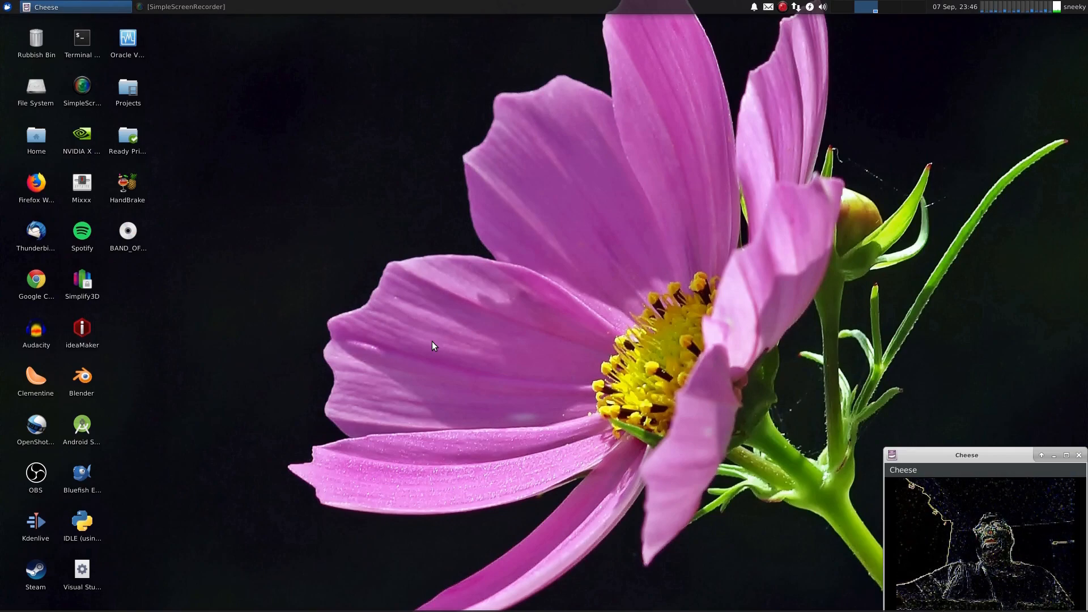
{"action": "mouse_move", "coordinate": [434, 335]}
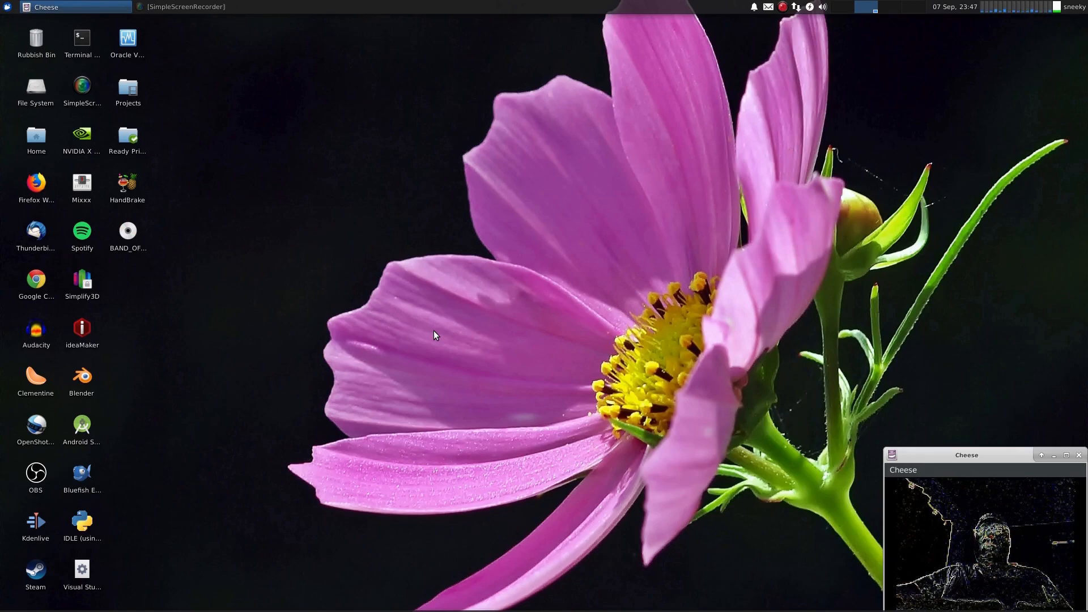
{"action": "mouse_move", "coordinate": [441, 255]}
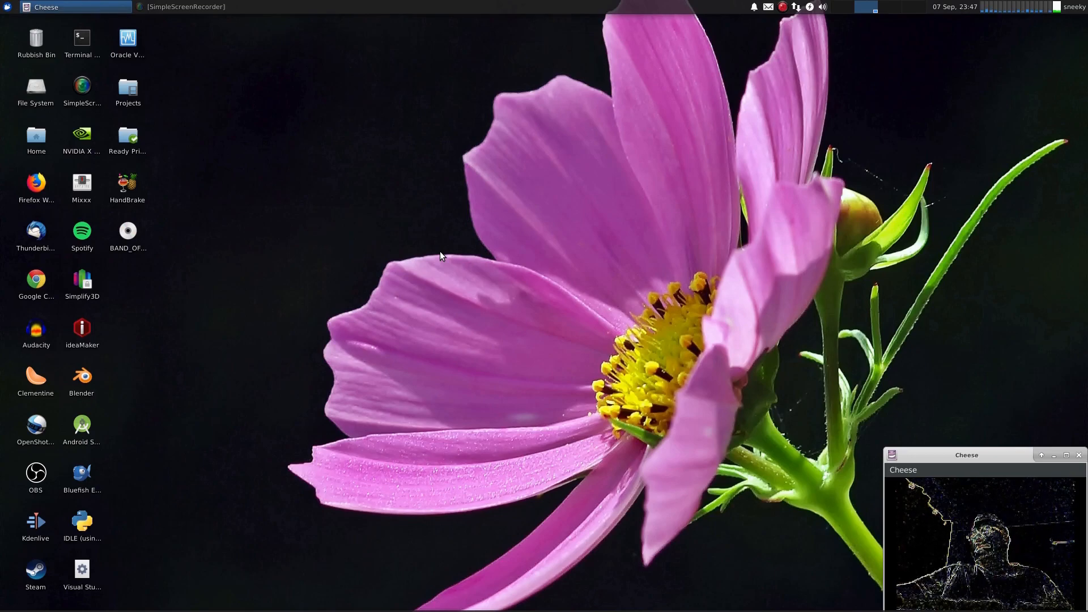
{"action": "mouse_move", "coordinate": [452, 259]}
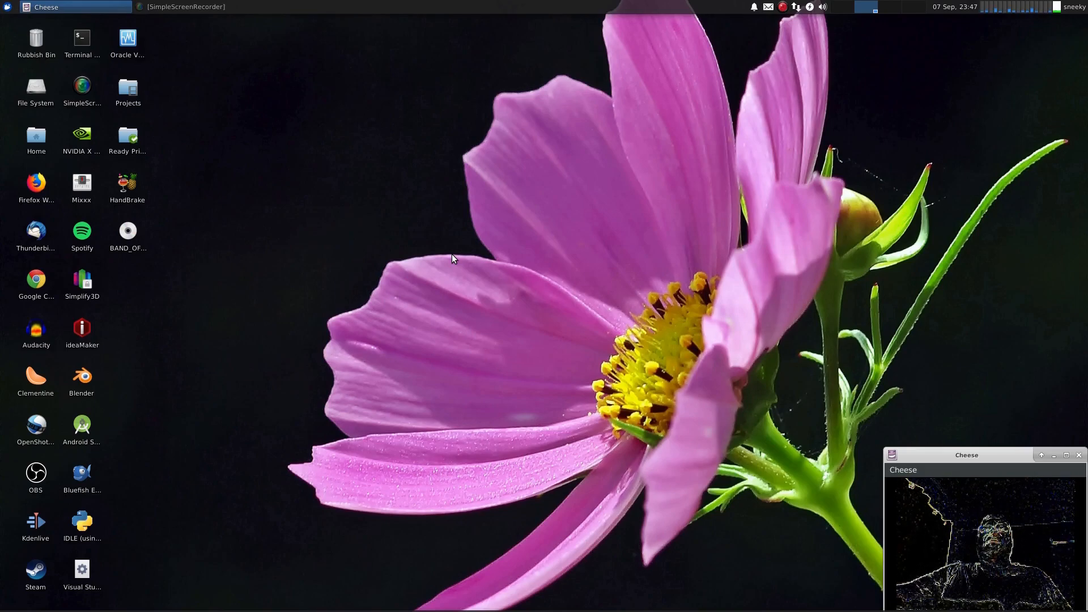
{"action": "mouse_move", "coordinate": [152, 290]}
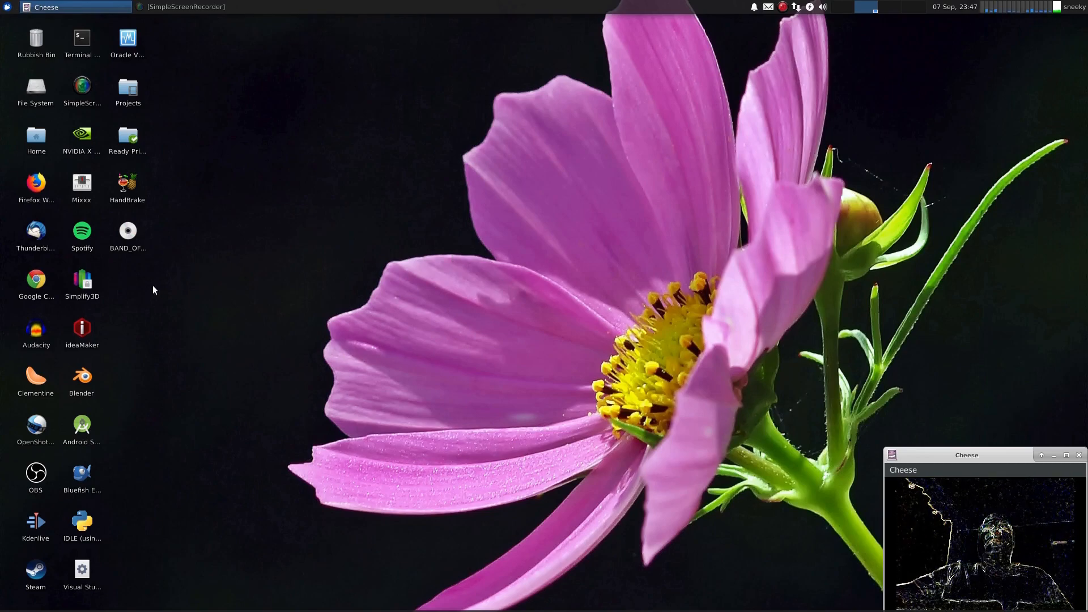
{"action": "mouse_move", "coordinate": [127, 230]}
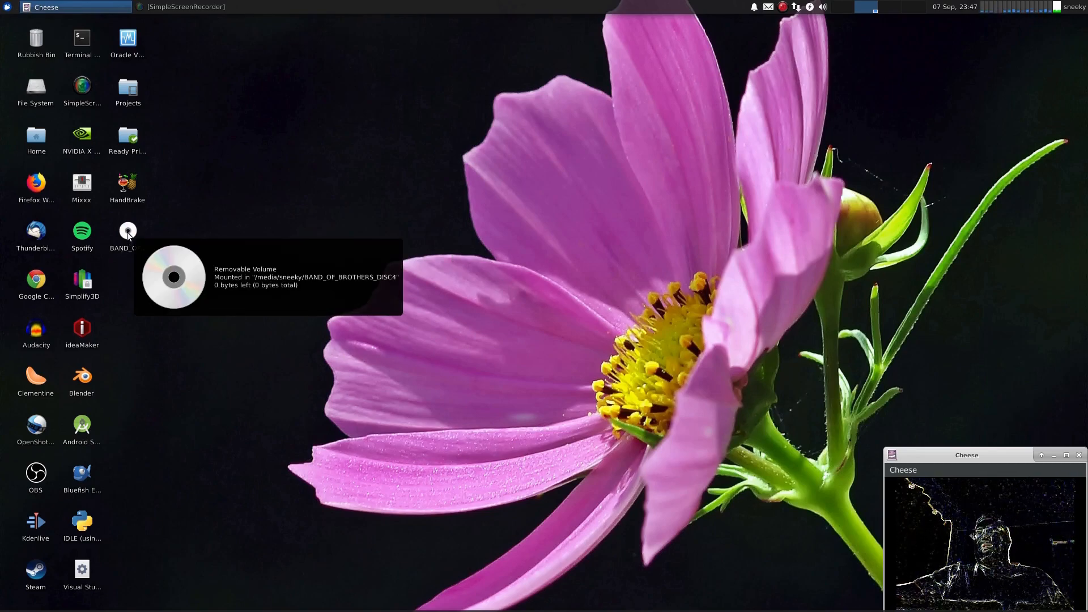
{"action": "mouse_move", "coordinate": [476, 282]}
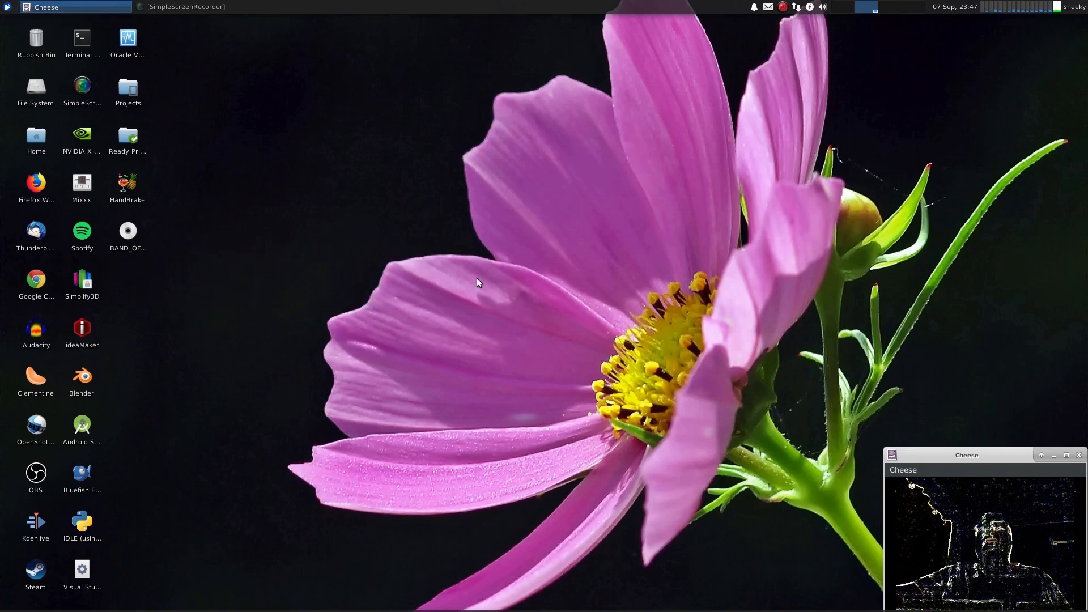
{"action": "mouse_move", "coordinate": [468, 282]}
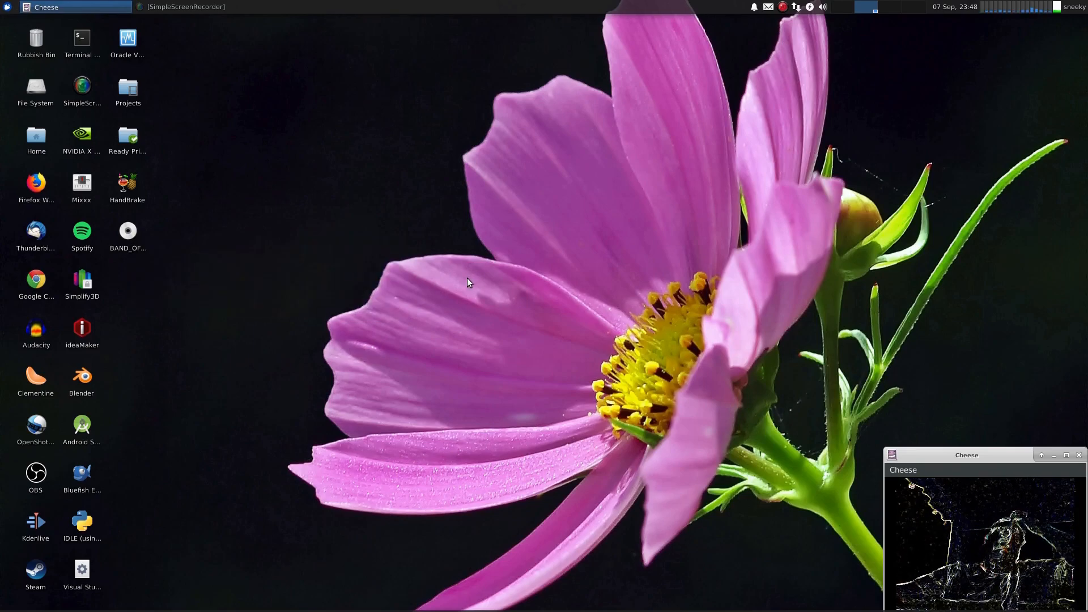
{"action": "mouse_move", "coordinate": [469, 301]}
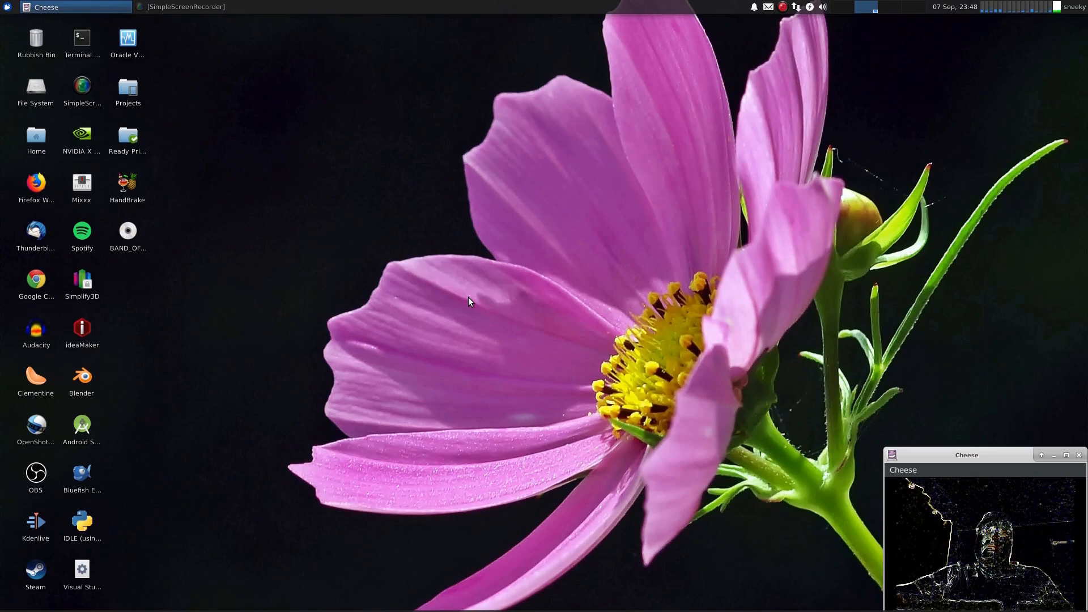
{"action": "mouse_move", "coordinate": [257, 258]}
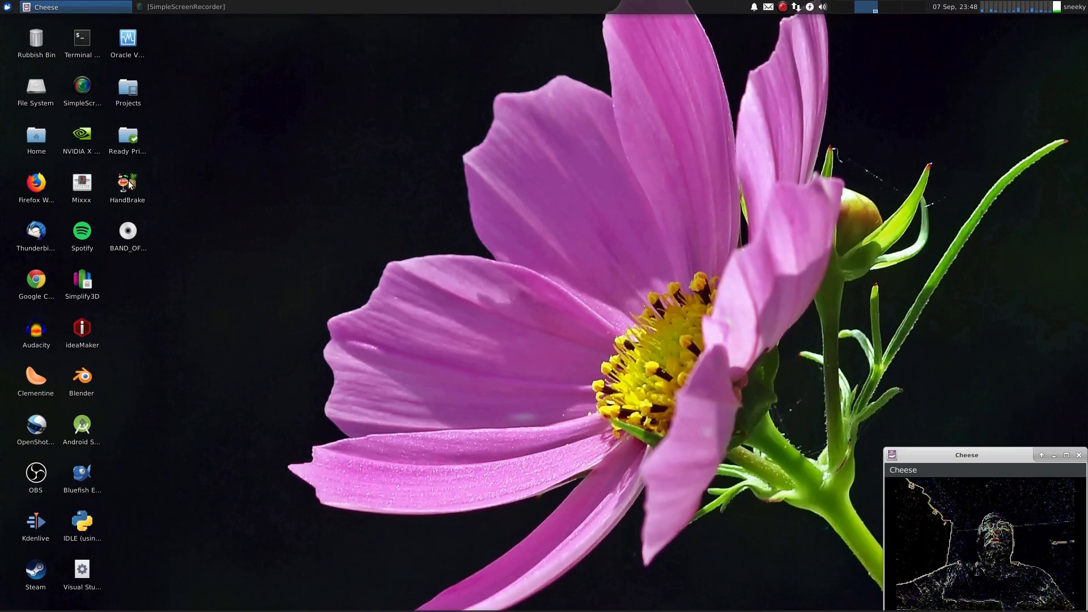
Step: Launch HandBrake from its desktop icon
{"action": "double_click", "coordinate": [127, 182]}
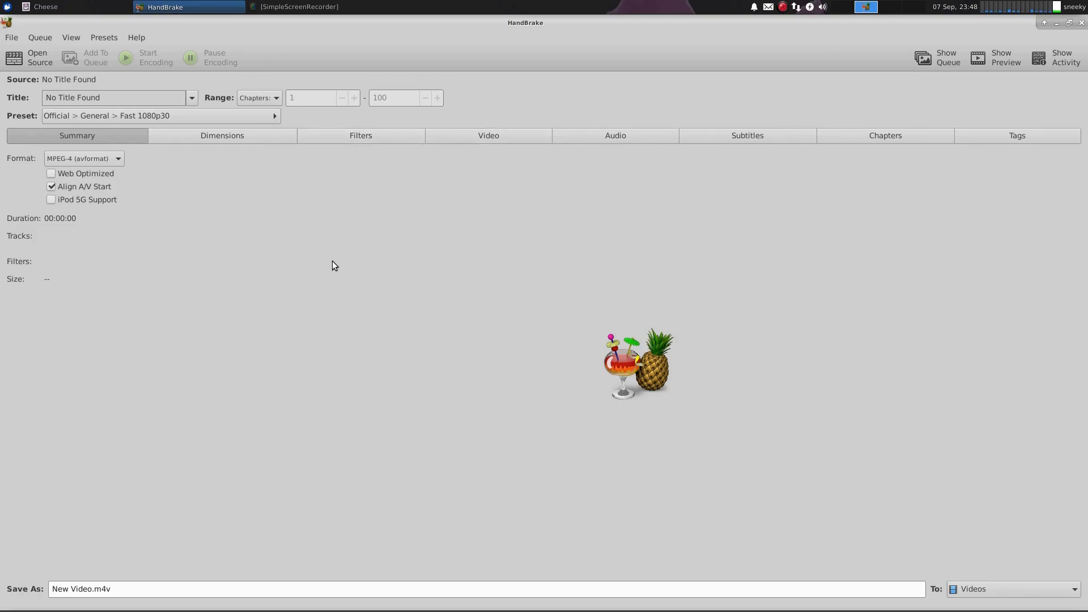
{"action": "mouse_move", "coordinate": [191, 200]}
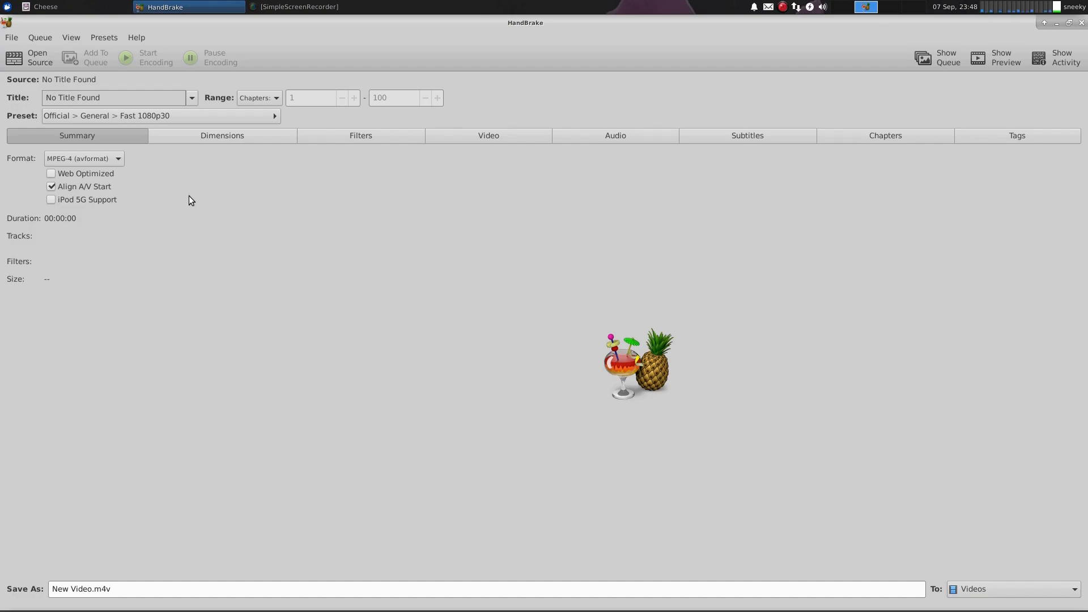
{"action": "mouse_move", "coordinate": [57, 115]}
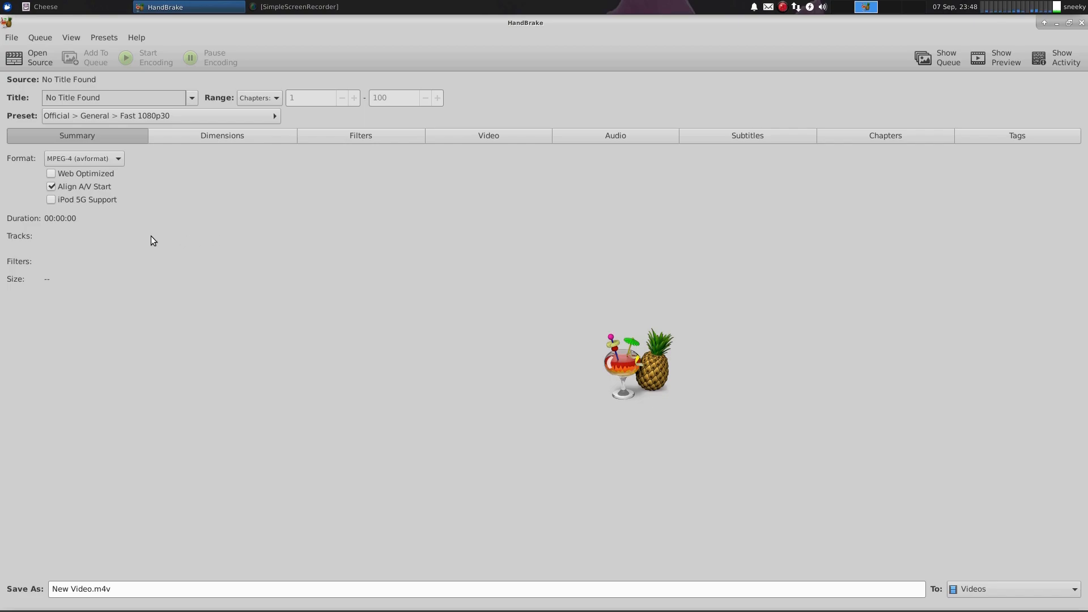
Step: Bring up the Open Source file chooser for picking a video source
{"action": "left_click", "coordinate": [40, 57]}
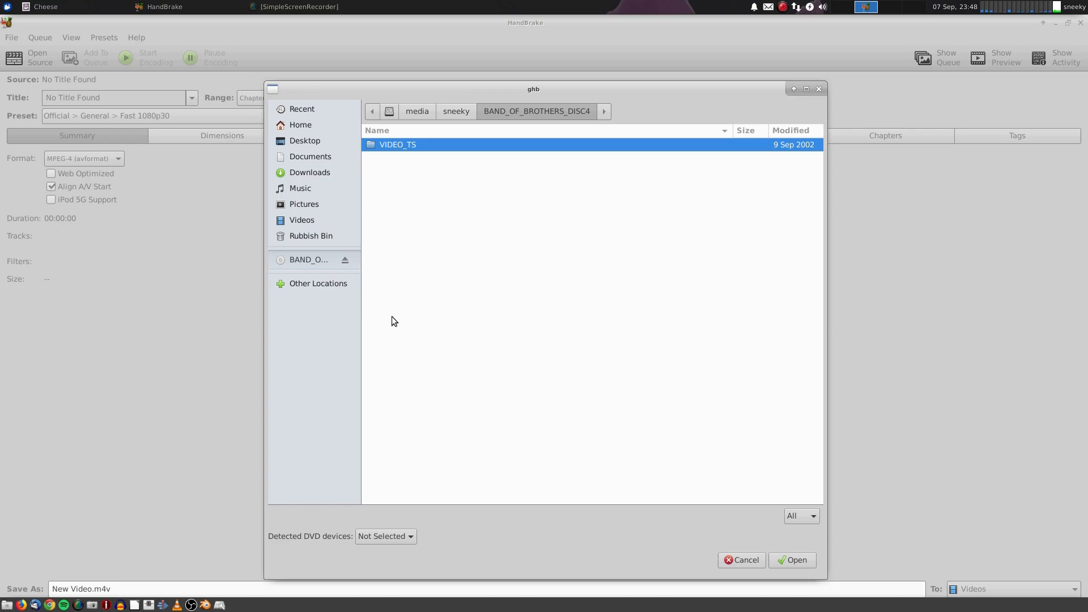
{"action": "mouse_move", "coordinate": [458, 155]}
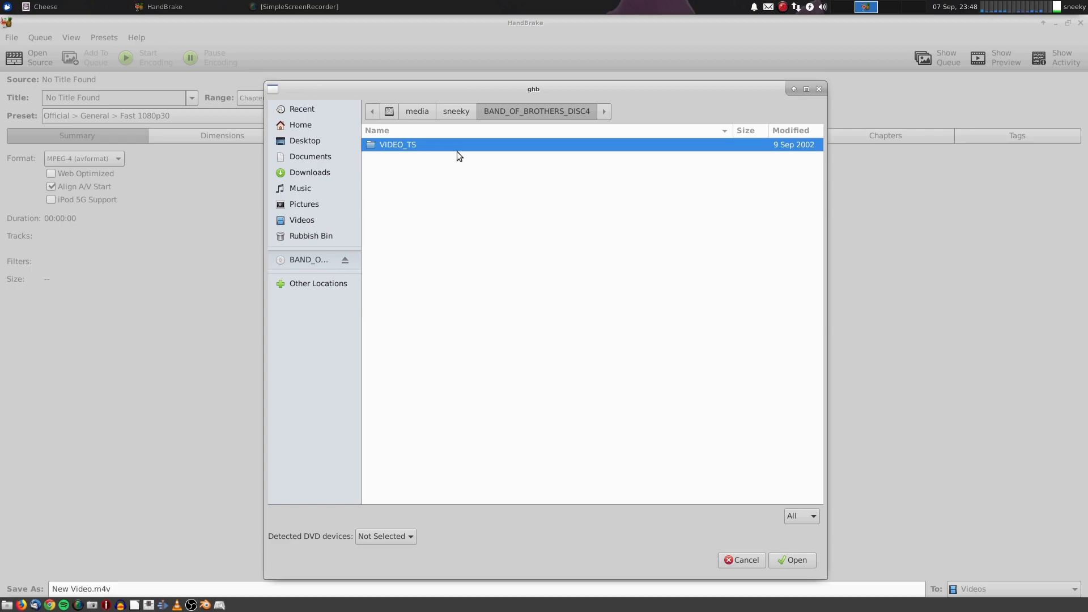
{"action": "mouse_move", "coordinate": [409, 174]}
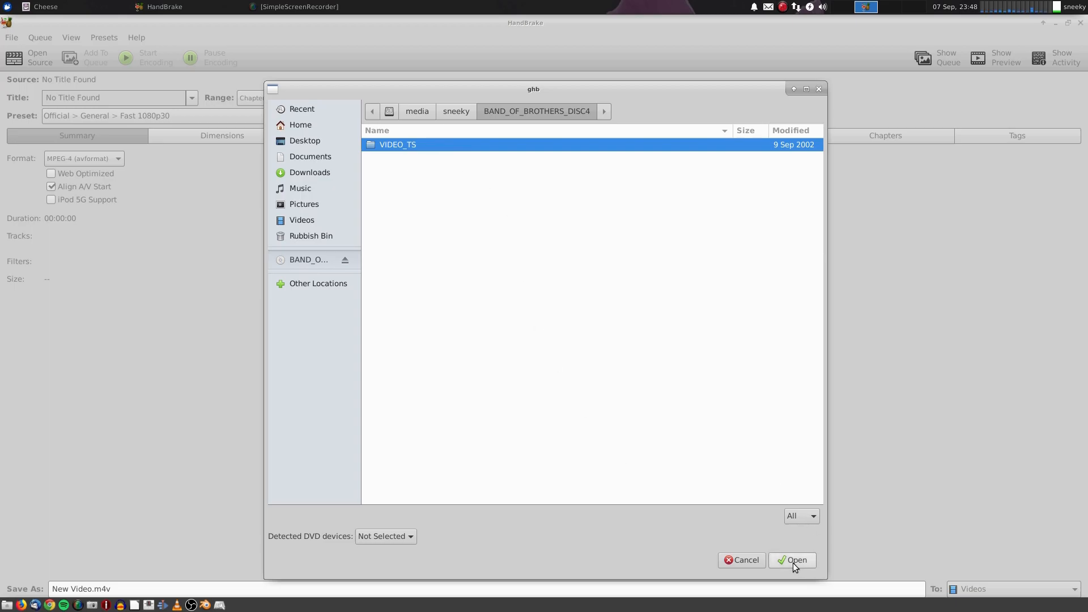
Step: Open the BAND_OF_BROTHERS_DISC4 disc so HandBrake scans it as the source
{"action": "left_click", "coordinate": [791, 559]}
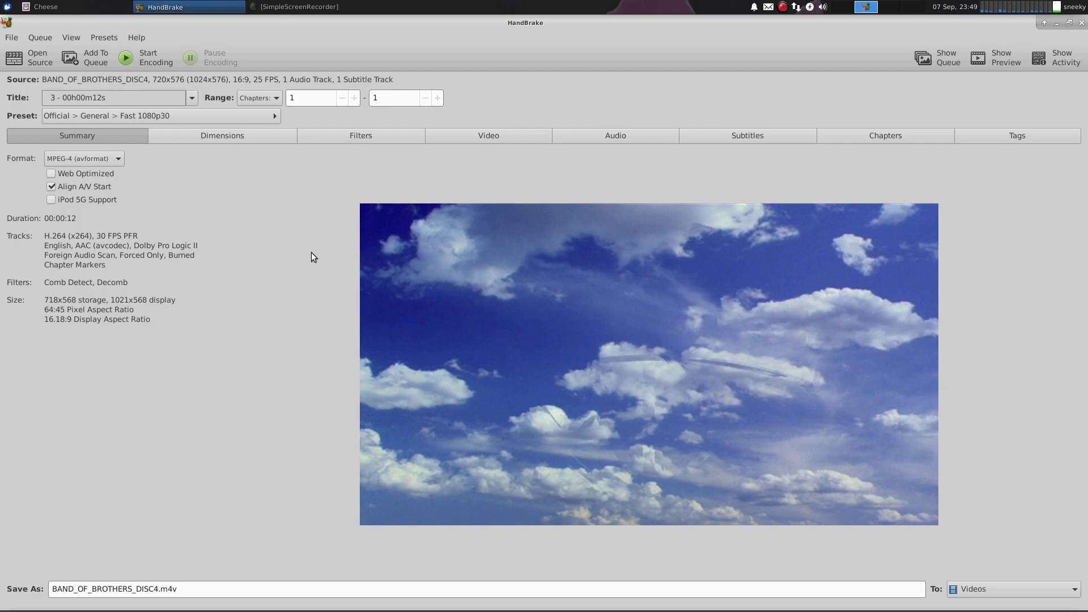
{"action": "mouse_move", "coordinate": [193, 97]}
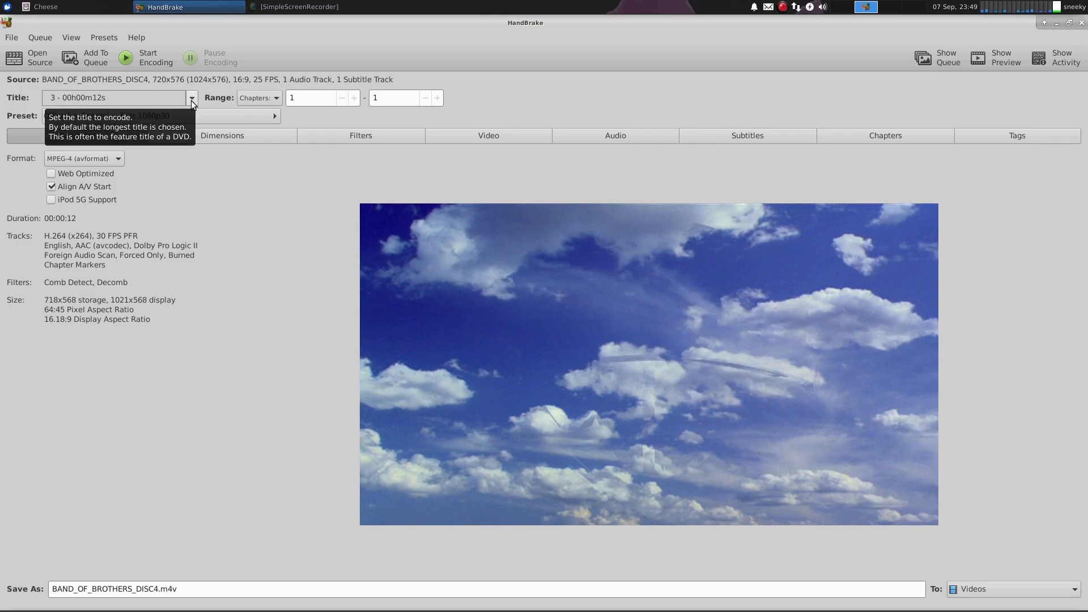
Step: Browse the disc's title list, keeping title 3, and show the Official preset categories
{"action": "left_click", "coordinate": [191, 96]}
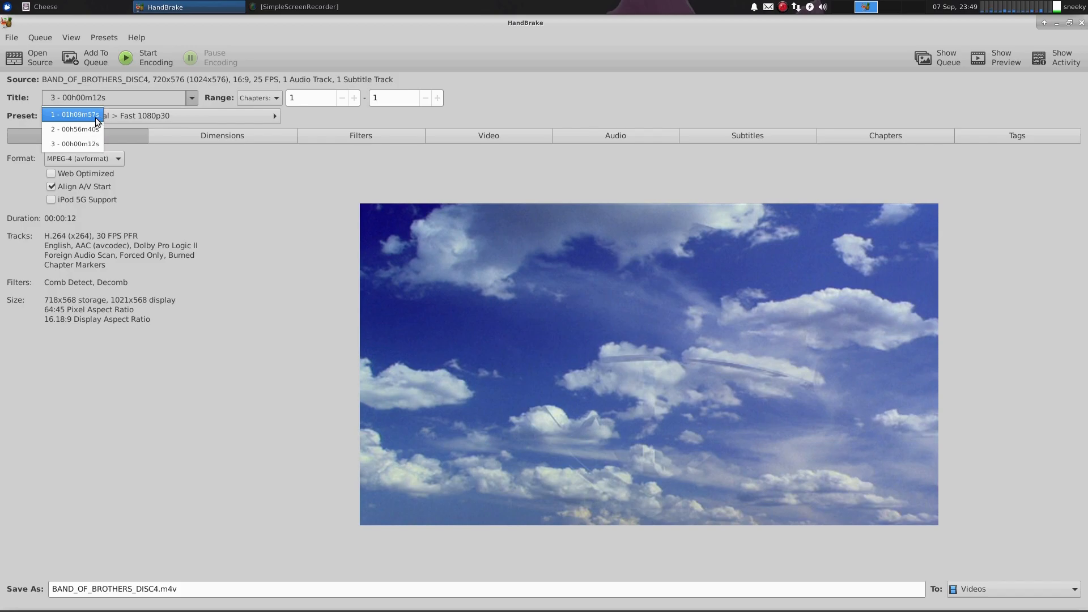
{"action": "mouse_move", "coordinate": [243, 199]}
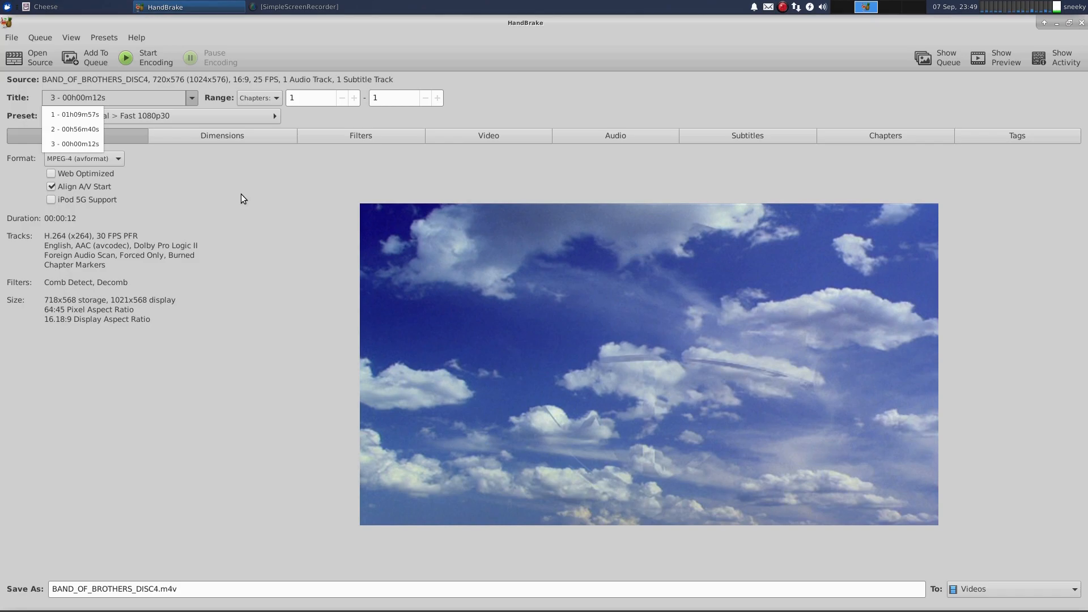
{"action": "left_click", "coordinate": [74, 143]}
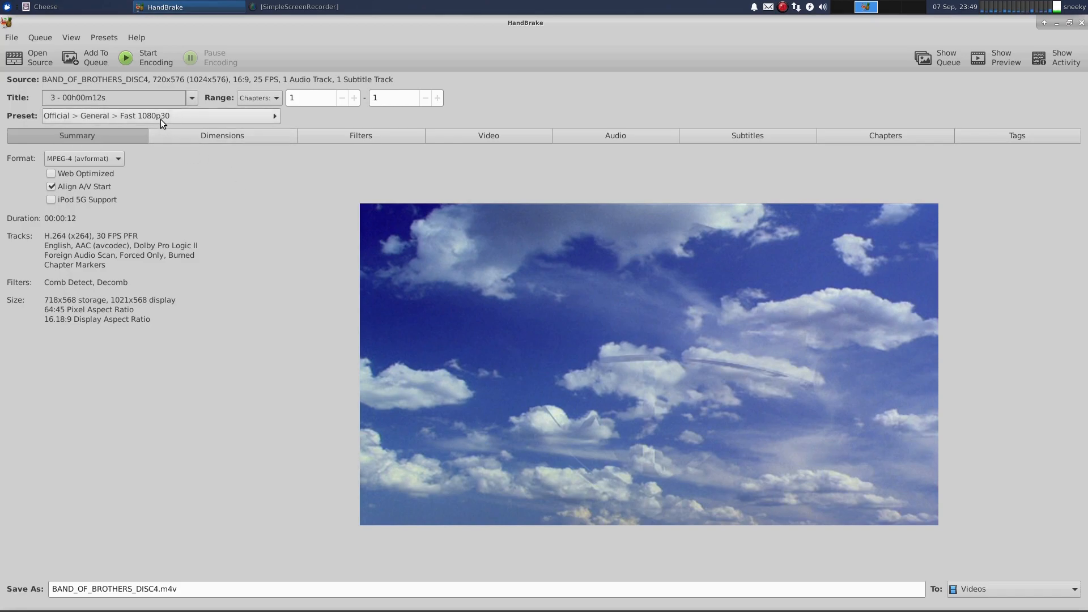
{"action": "mouse_move", "coordinate": [163, 116]}
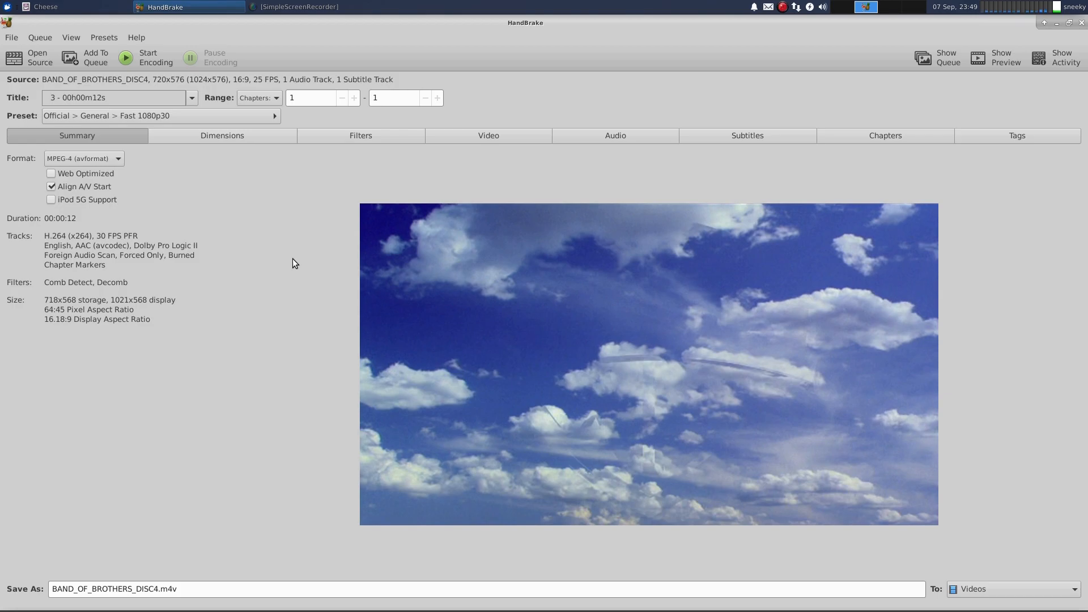
{"action": "mouse_move", "coordinate": [232, 145]}
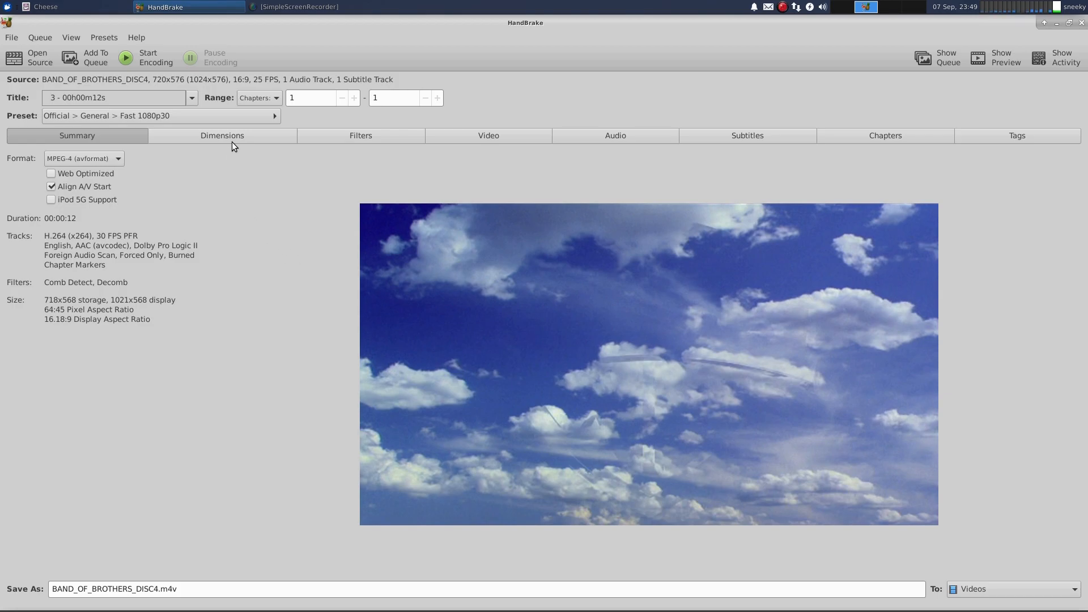
{"action": "left_click", "coordinate": [158, 115]}
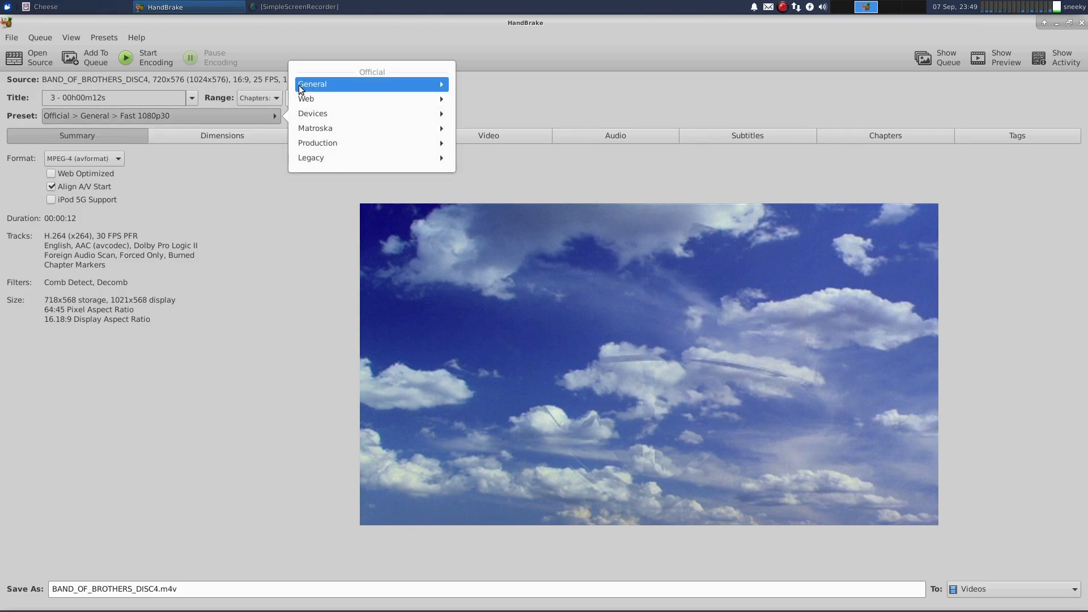
Step: Apply the General Super HQ 1080p30 Surround preset, with title 1 (1h09m57s) selected
{"action": "left_click", "coordinate": [312, 84]}
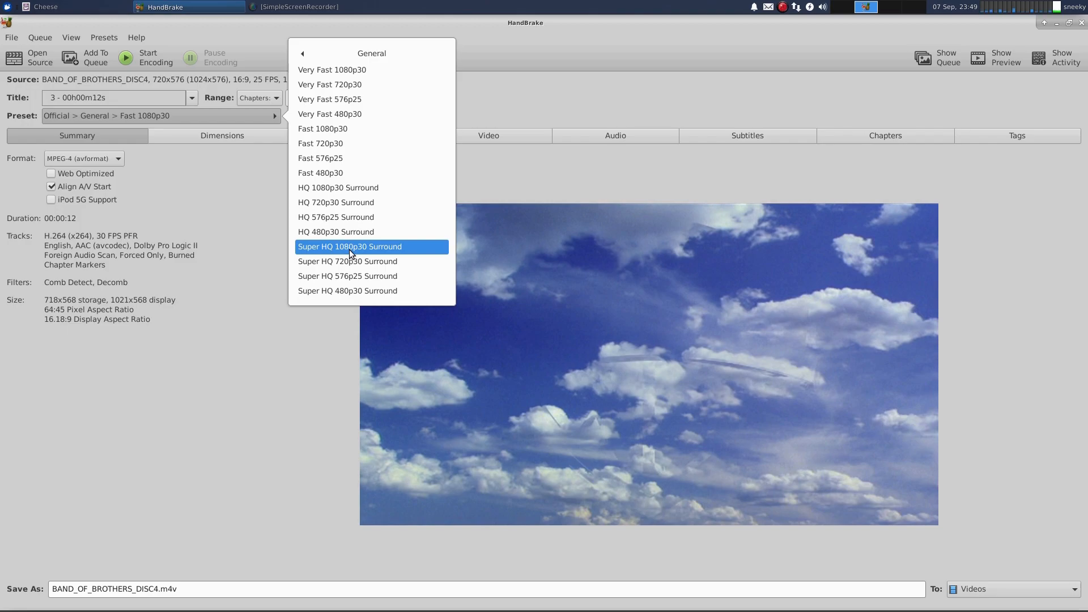
{"action": "left_click", "coordinate": [350, 247]}
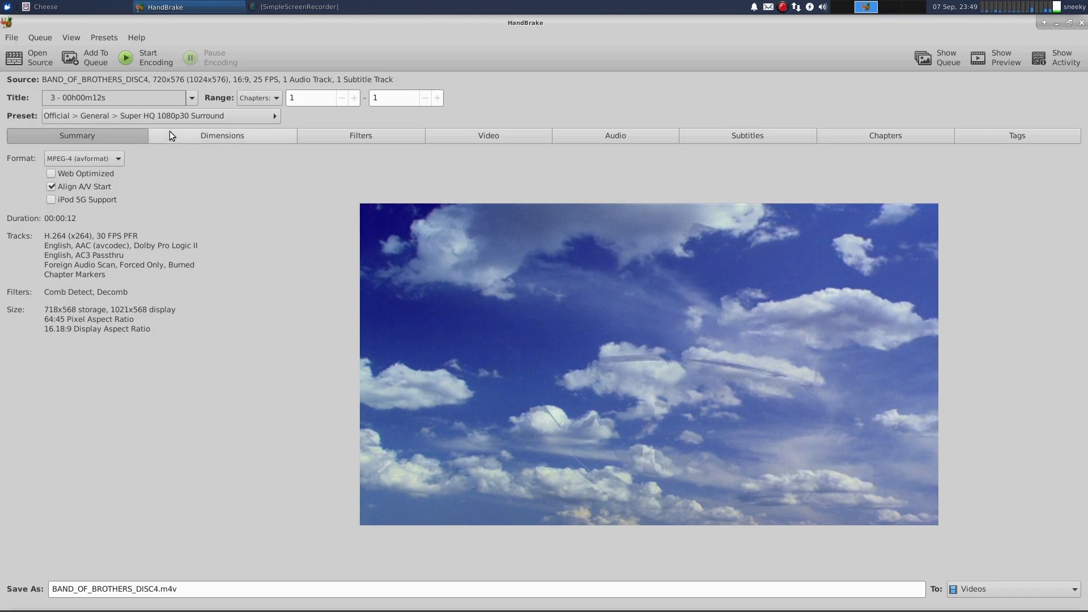
{"action": "left_click", "coordinate": [191, 97]}
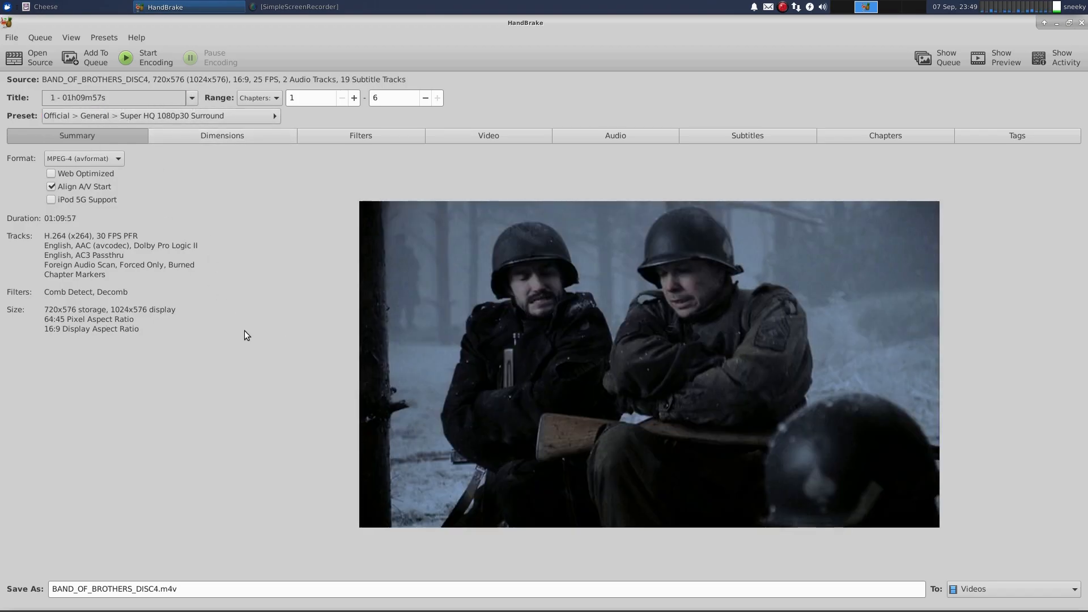
{"action": "mouse_move", "coordinate": [780, 414]}
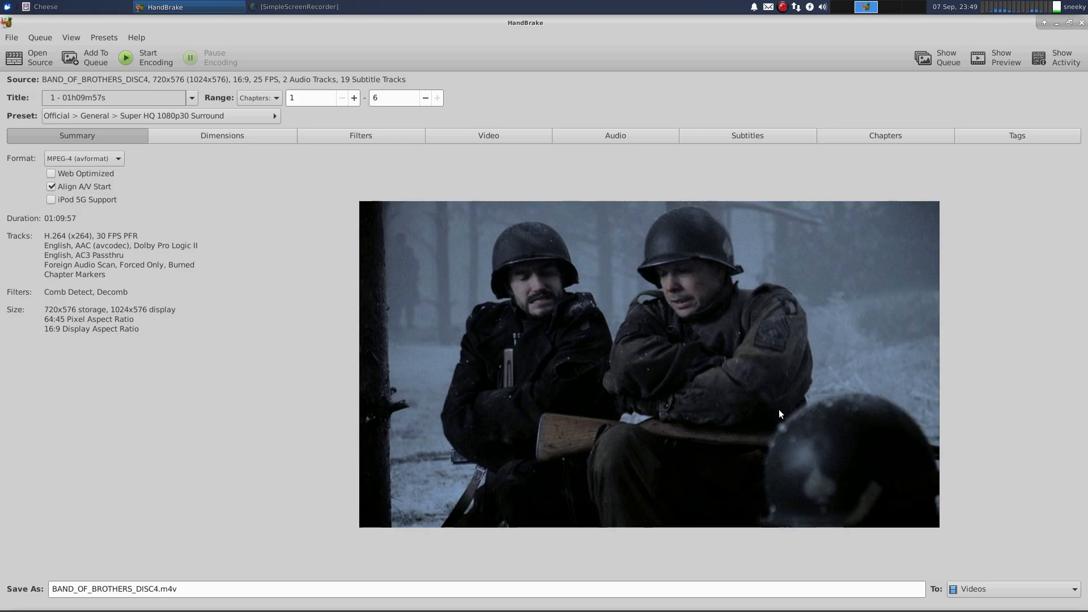
{"action": "mouse_move", "coordinate": [755, 412]}
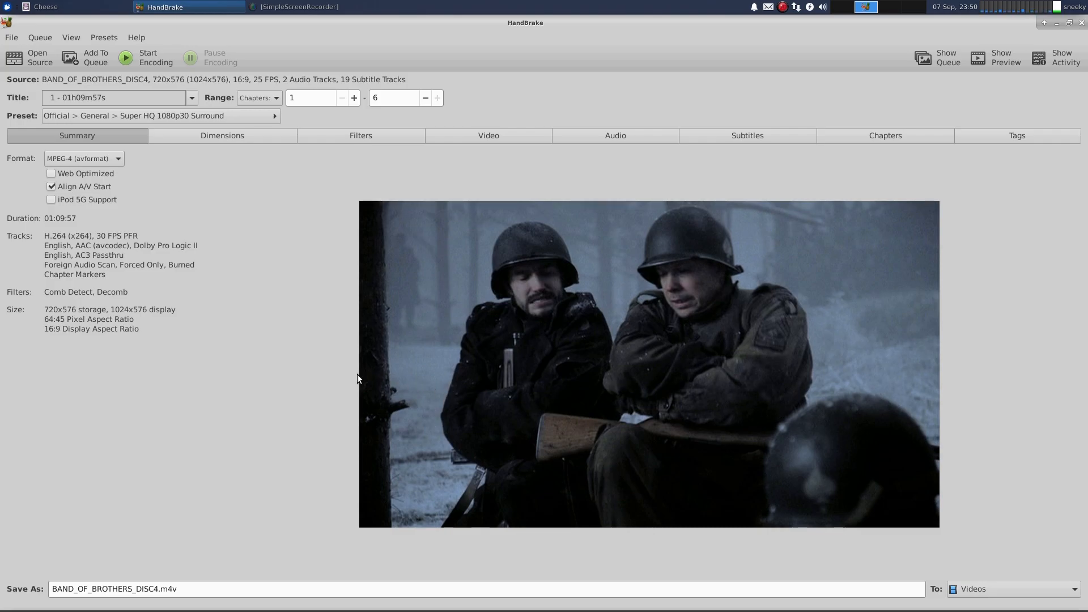
{"action": "mouse_move", "coordinate": [41, 327]}
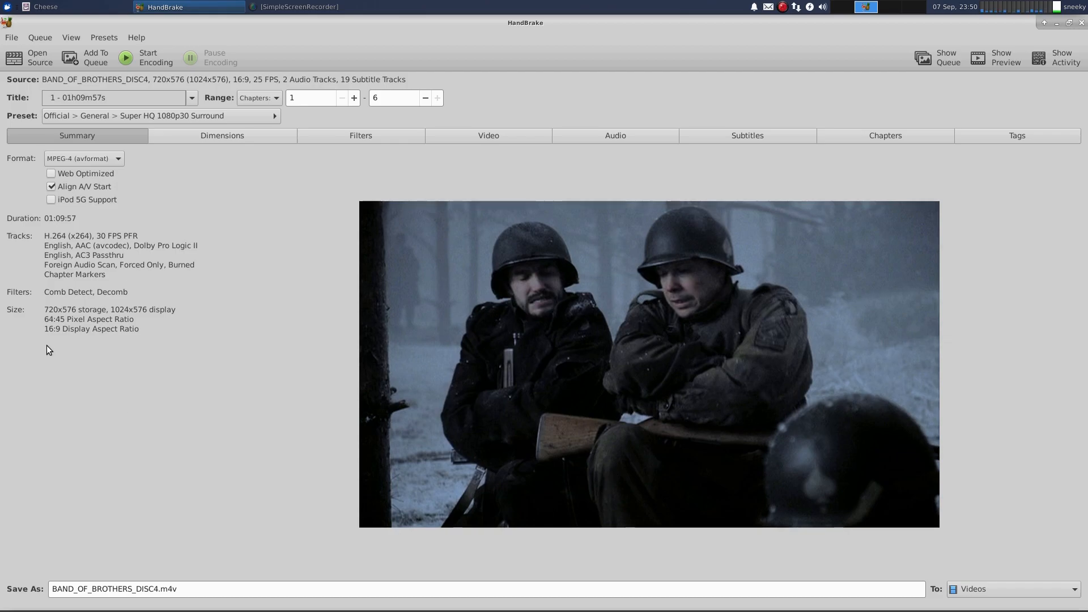
{"action": "mouse_move", "coordinate": [69, 352]}
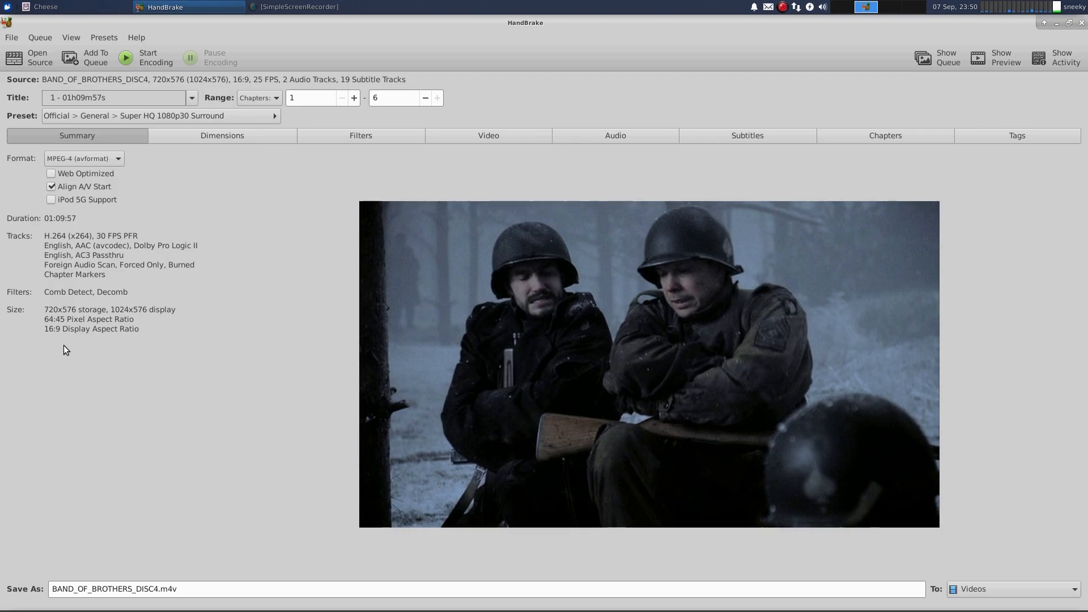
{"action": "mouse_move", "coordinate": [177, 297]}
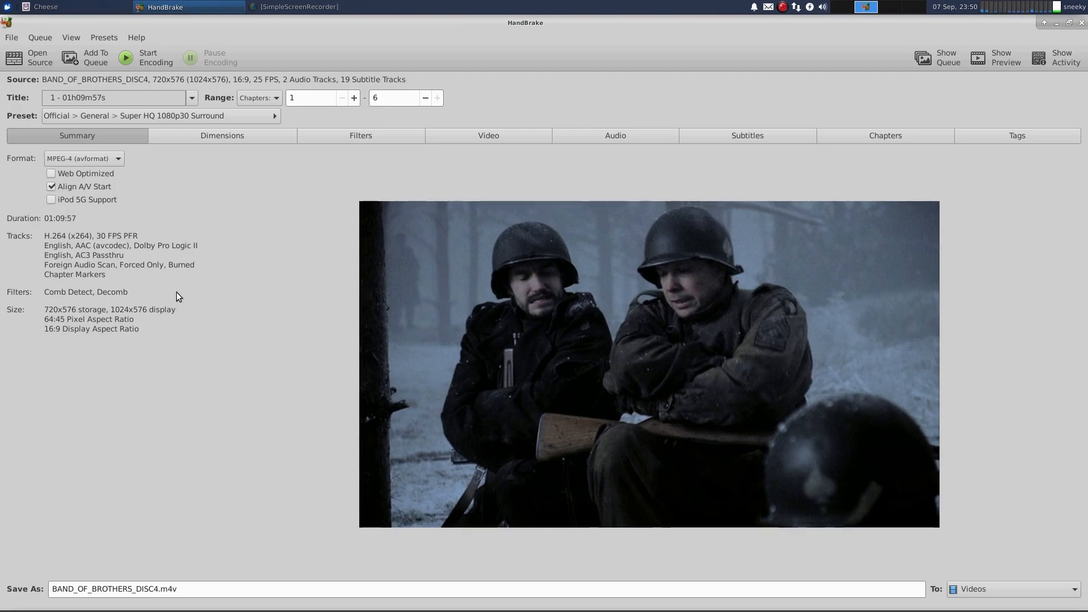
{"action": "mouse_move", "coordinate": [243, 293]}
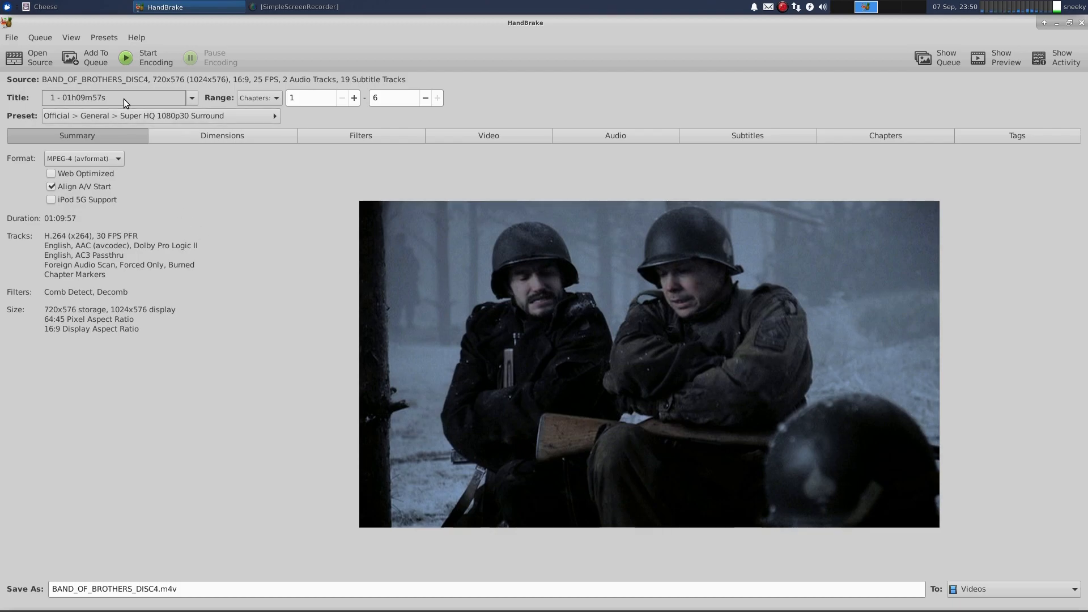
{"action": "mouse_move", "coordinate": [121, 96]}
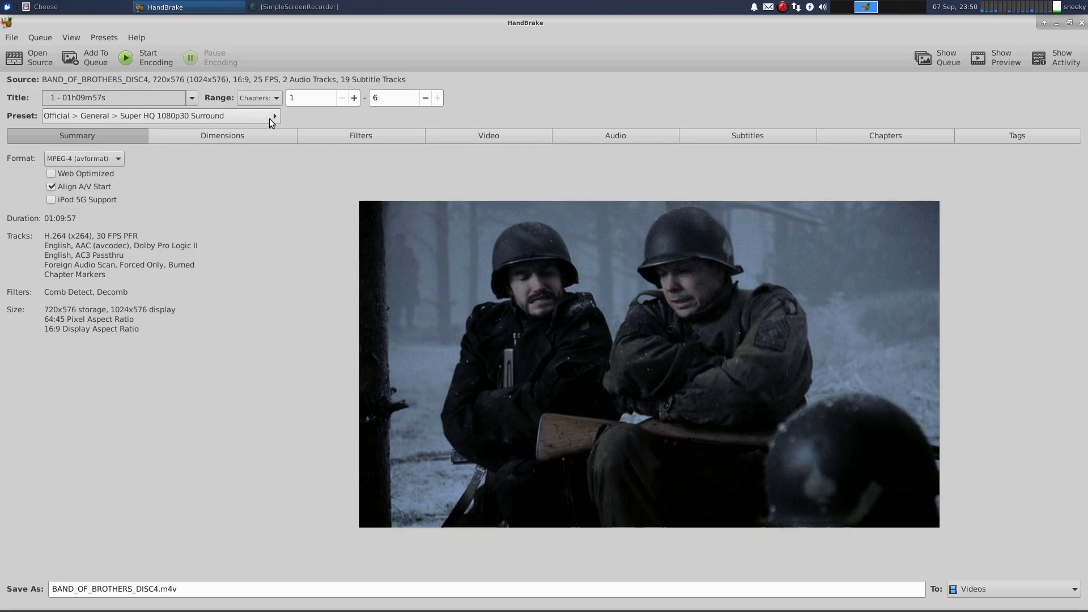
{"action": "left_click", "coordinate": [272, 116]}
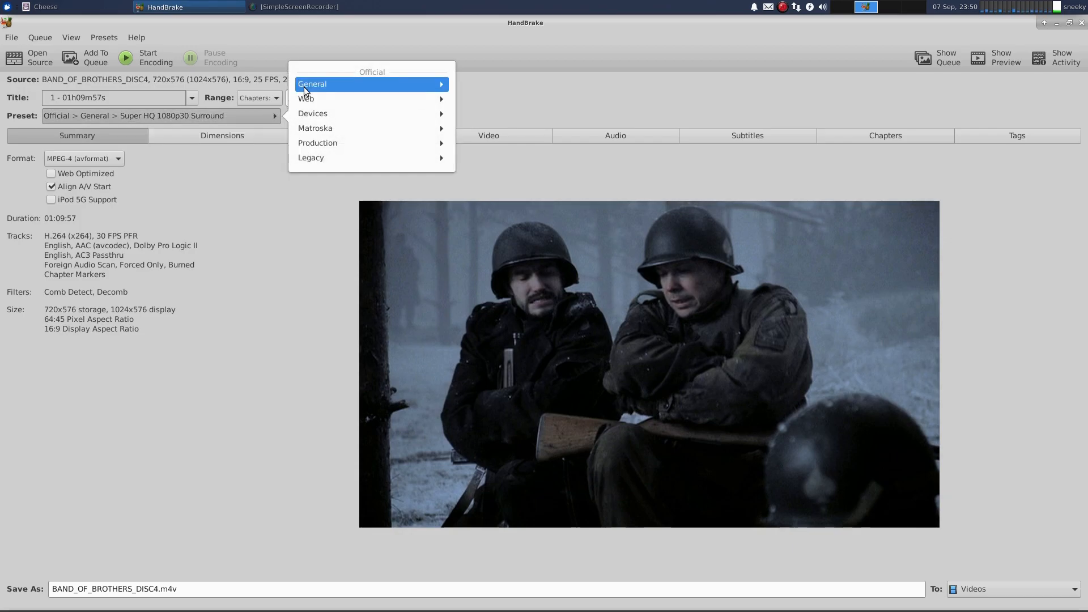
{"action": "left_click", "coordinate": [311, 83]}
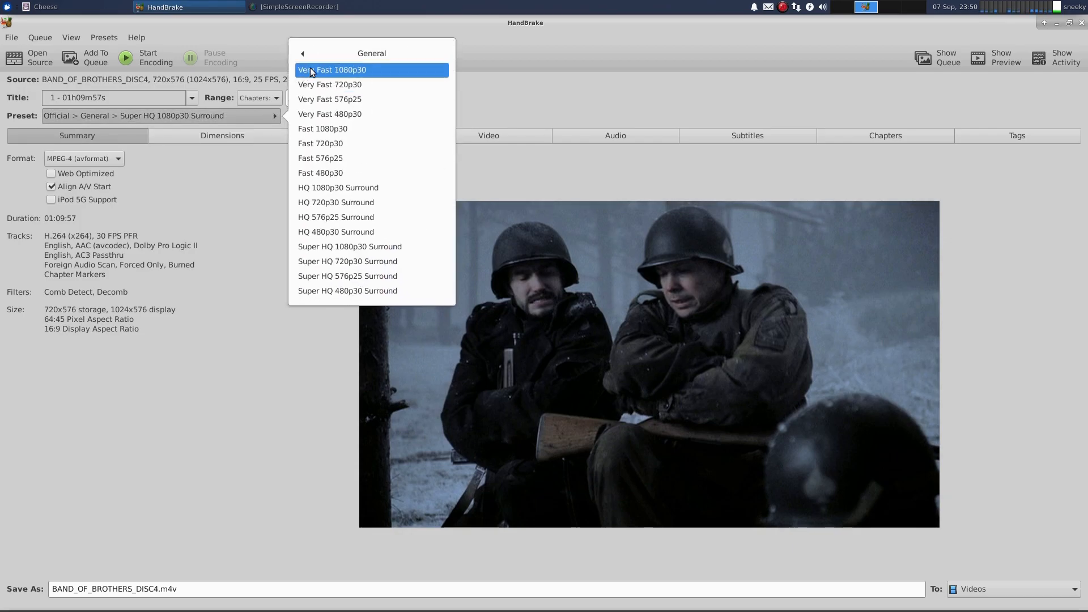
{"action": "left_click", "coordinate": [301, 53]}
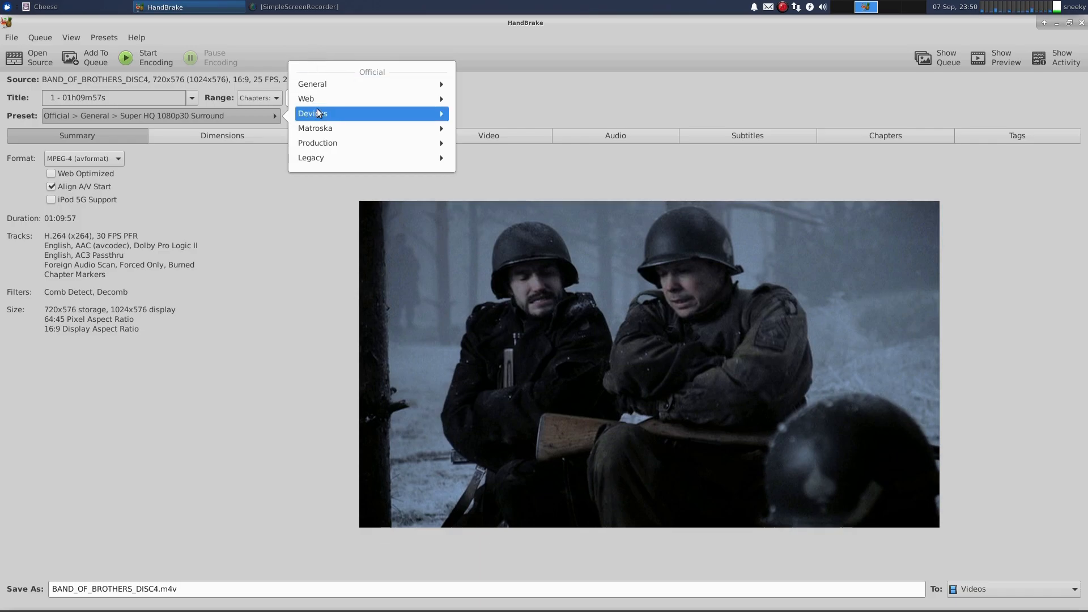
{"action": "left_click", "coordinate": [315, 127]}
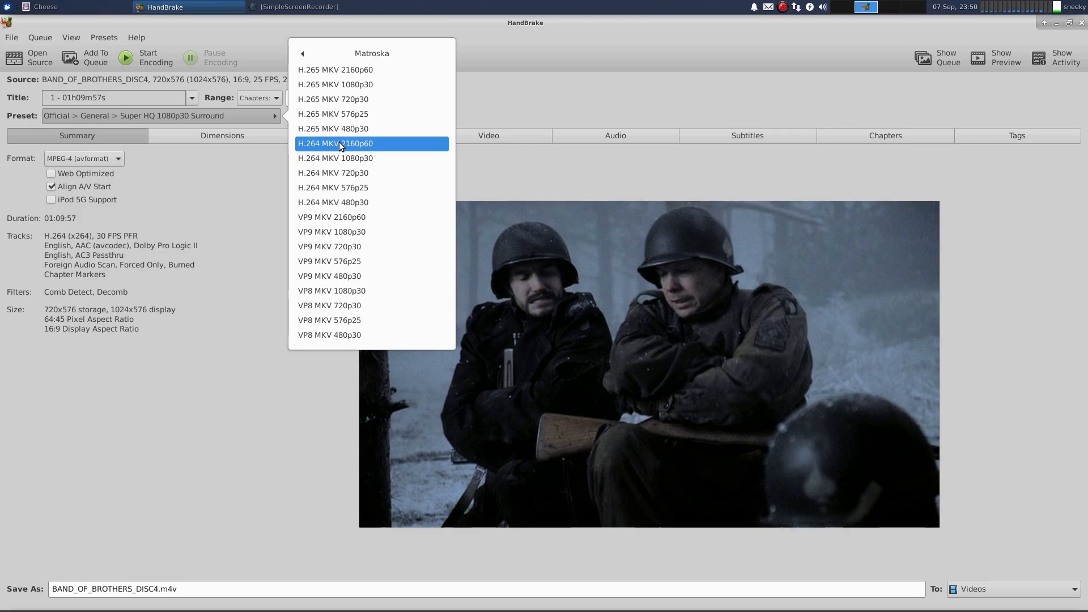
{"action": "mouse_move", "coordinate": [341, 69]}
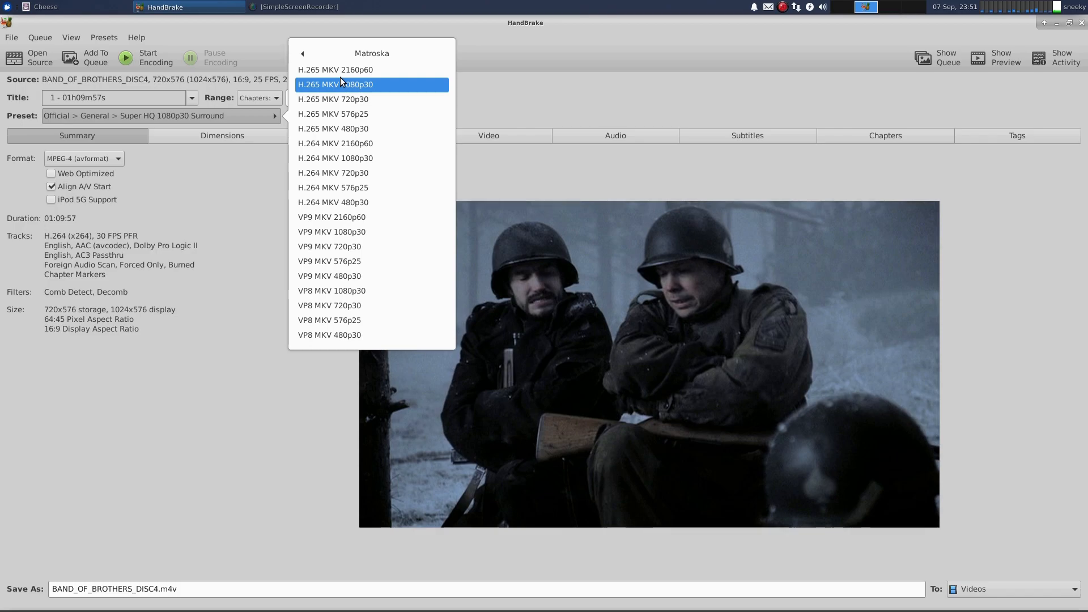
{"action": "left_click", "coordinate": [302, 54]}
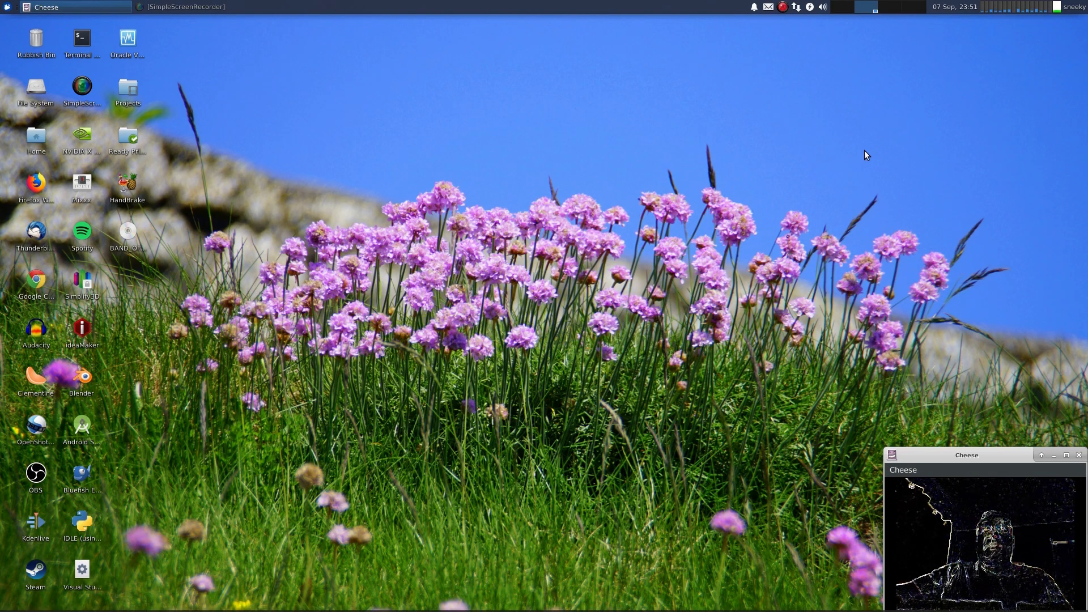
{"action": "mouse_move", "coordinate": [798, 177]}
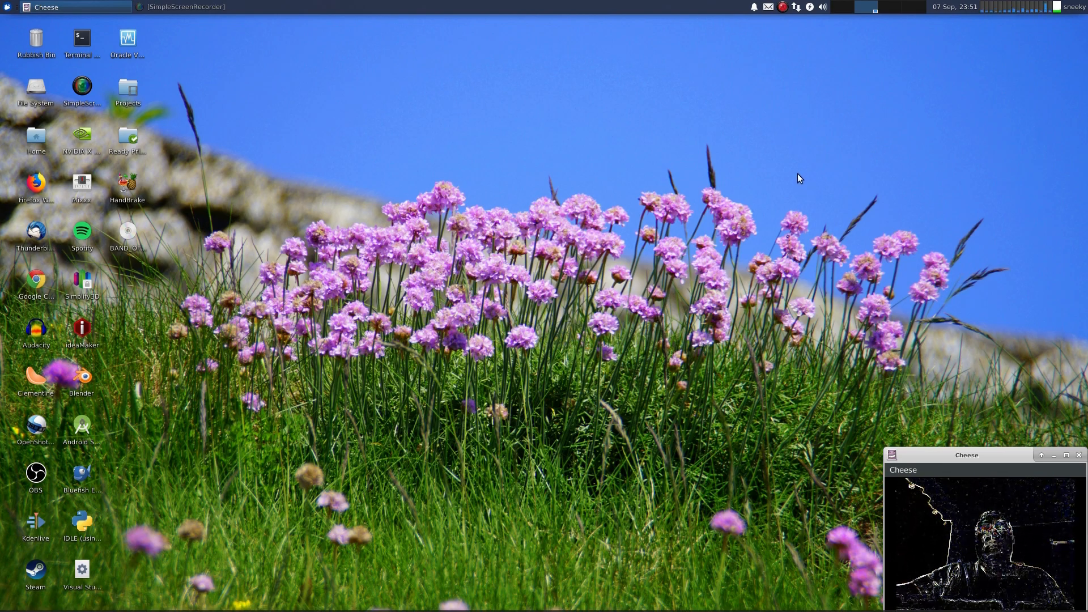